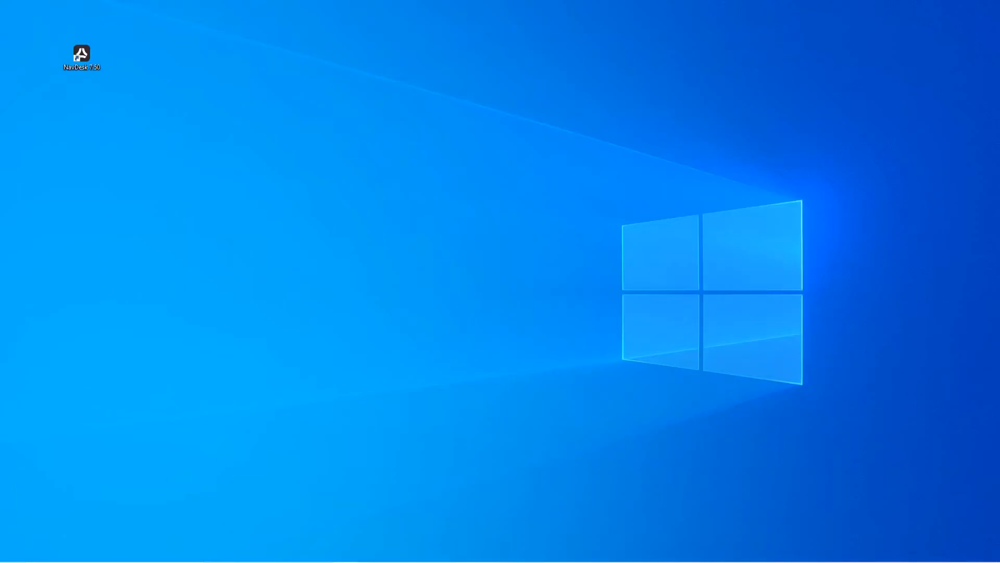
pyautogui.moveTo(106, 158)
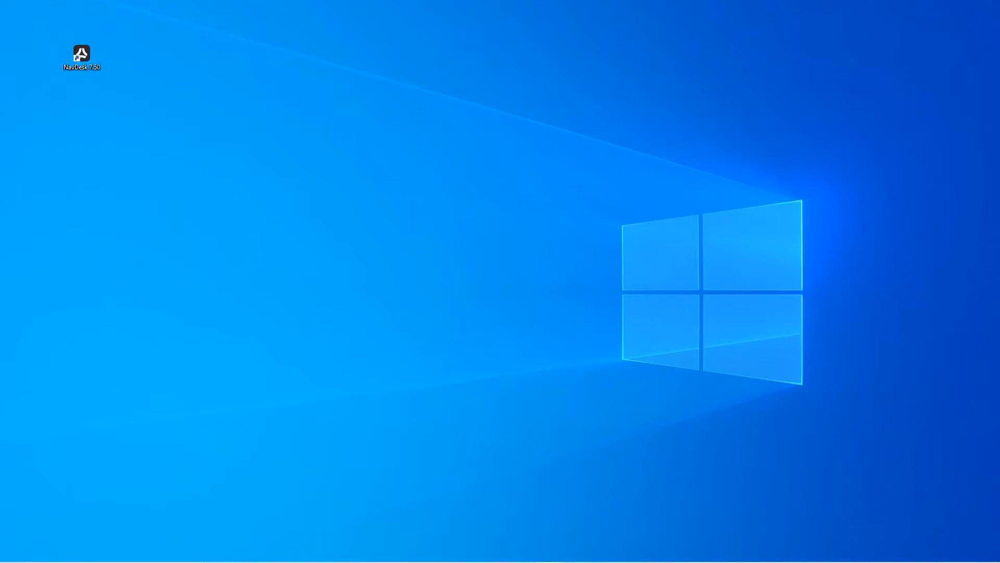
# Launch NavDesk 7.50 from its desktop shortcut.
pyautogui.doubleClick(80, 53)
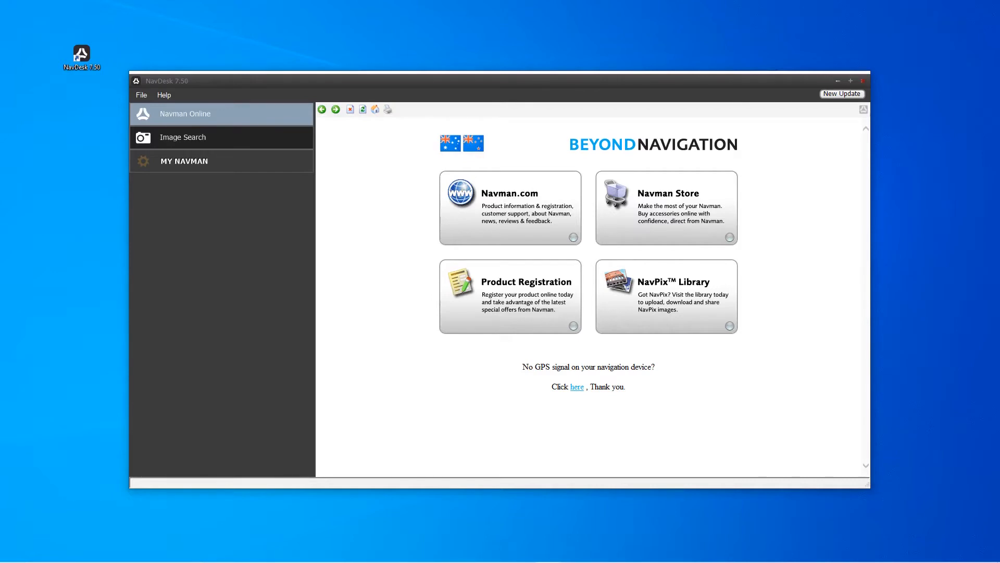
# Let the Navman device connect and answer No to the Backup Reminder.
pyautogui.click(184, 160)
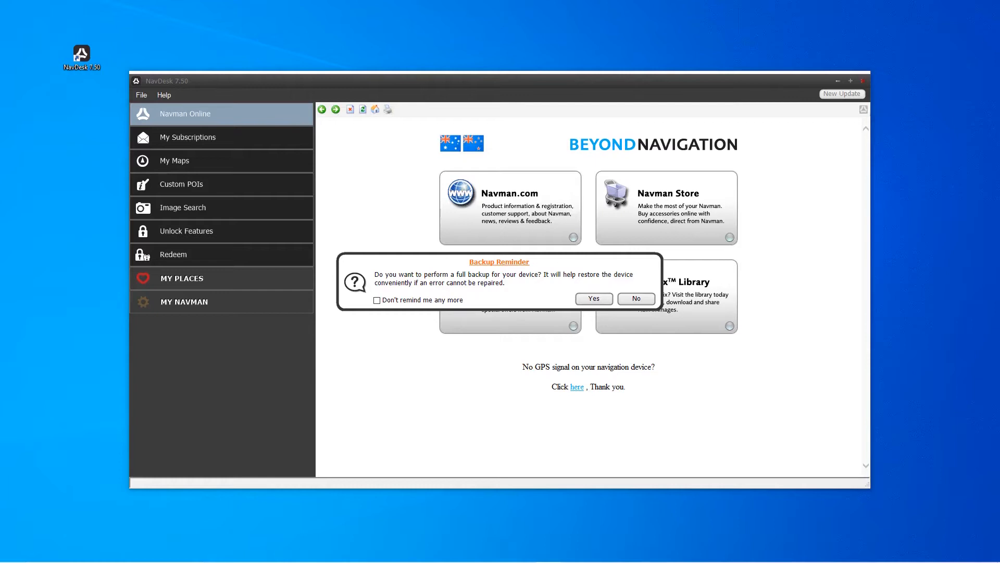
pyautogui.moveTo(497, 293)
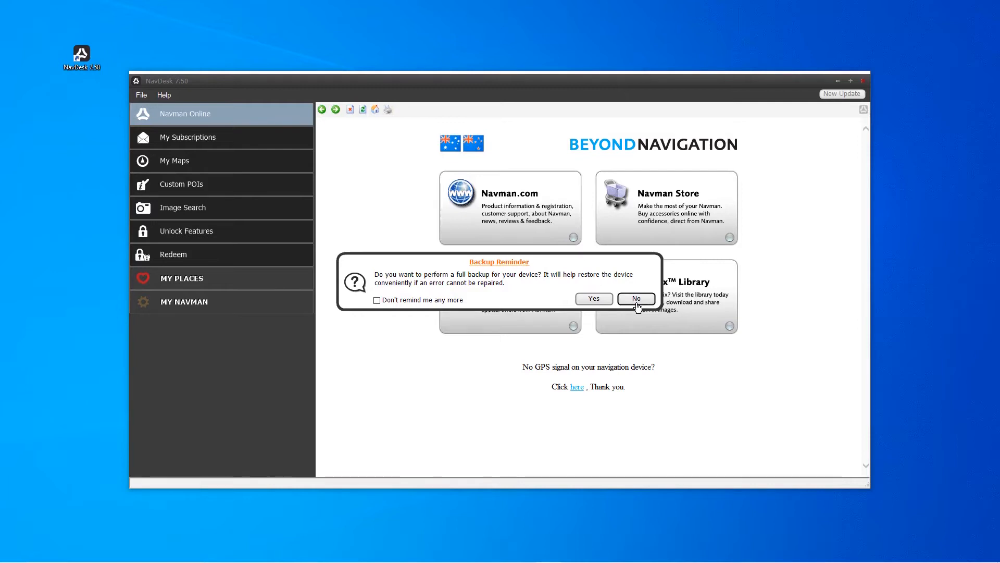
pyautogui.click(634, 298)
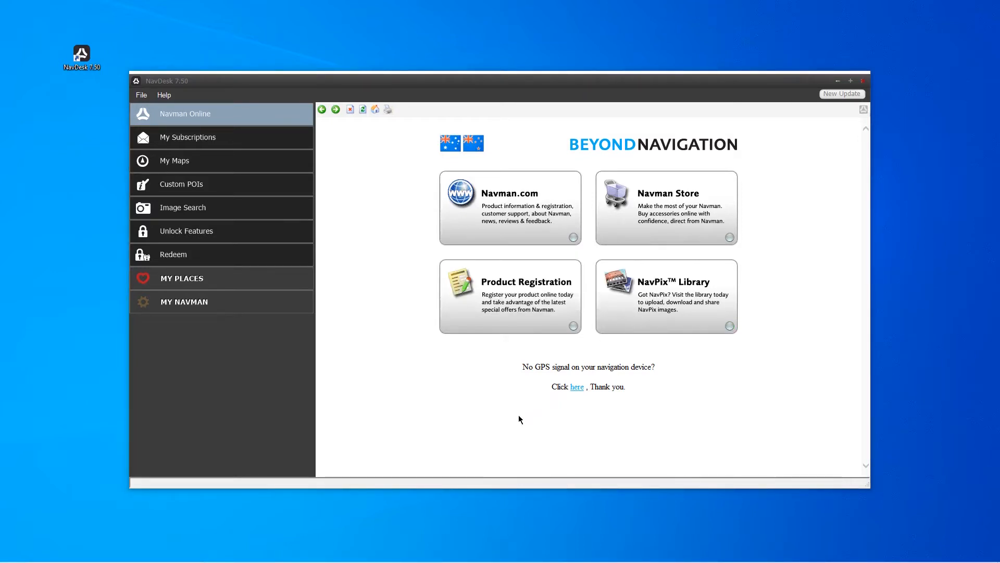
pyautogui.moveTo(511, 422)
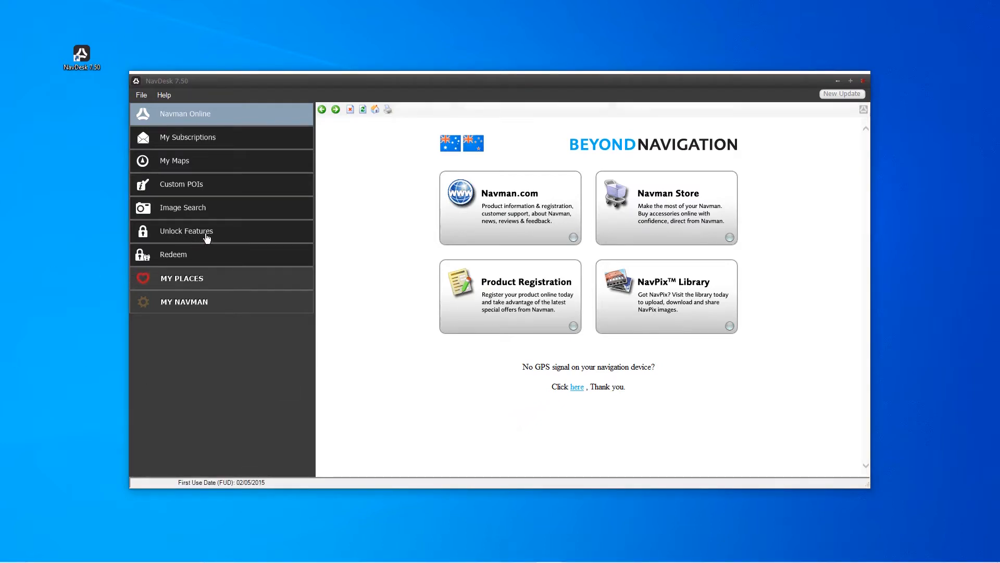
# Enter the product key under Unlock Features, finish registration, and close NavDesk.
pyautogui.click(185, 230)
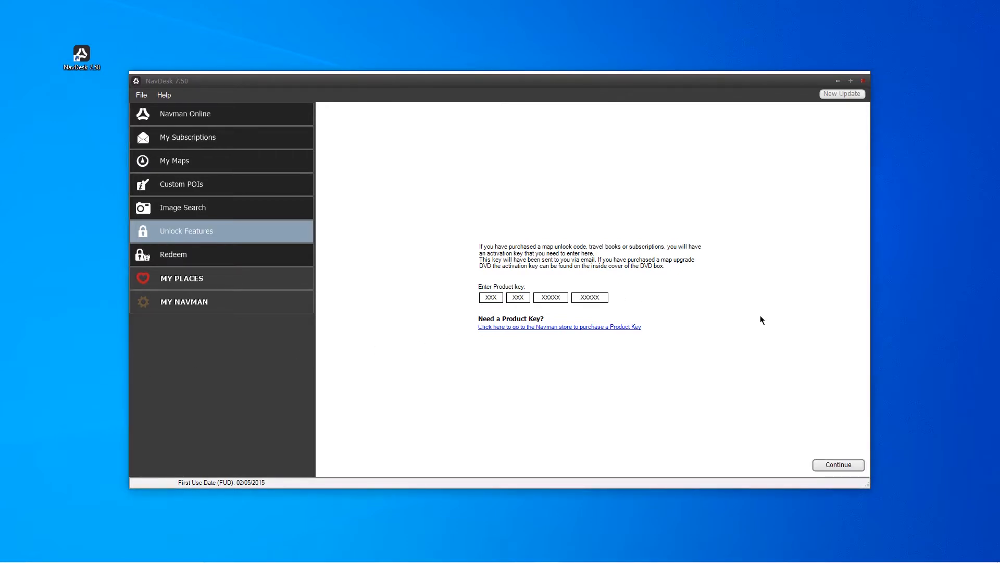
pyautogui.click(837, 465)
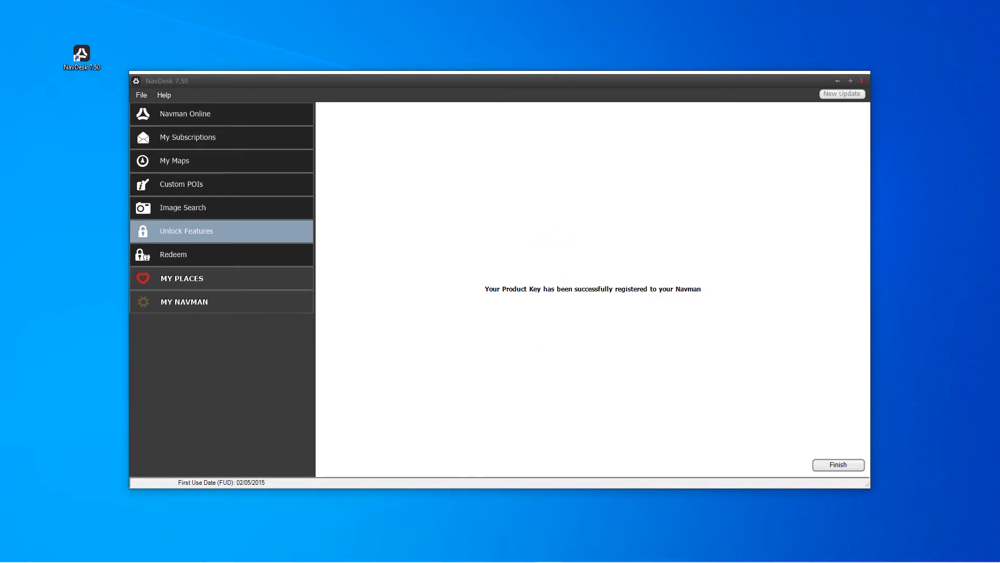
pyautogui.moveTo(820, 461)
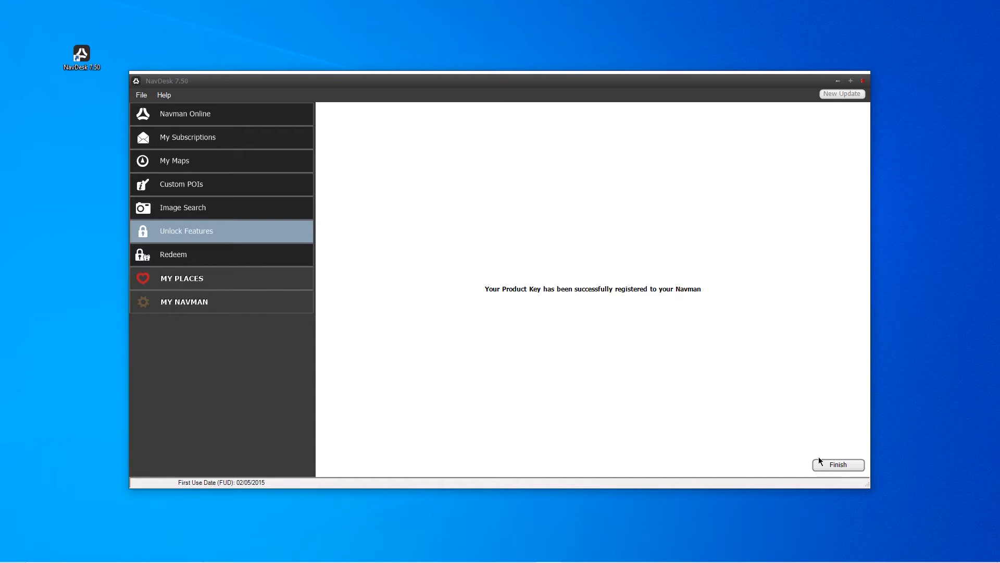
pyautogui.click(838, 465)
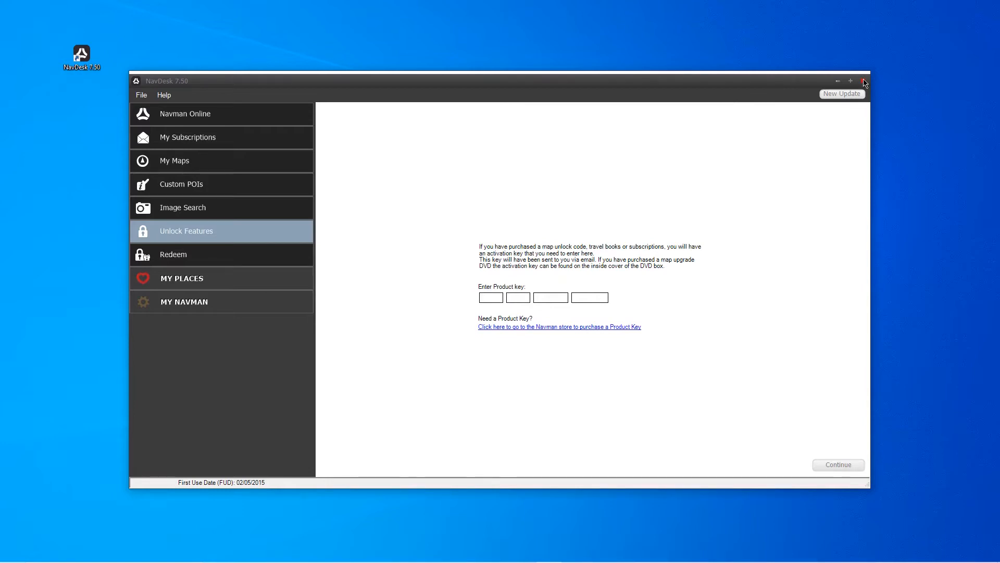
pyautogui.click(865, 80)
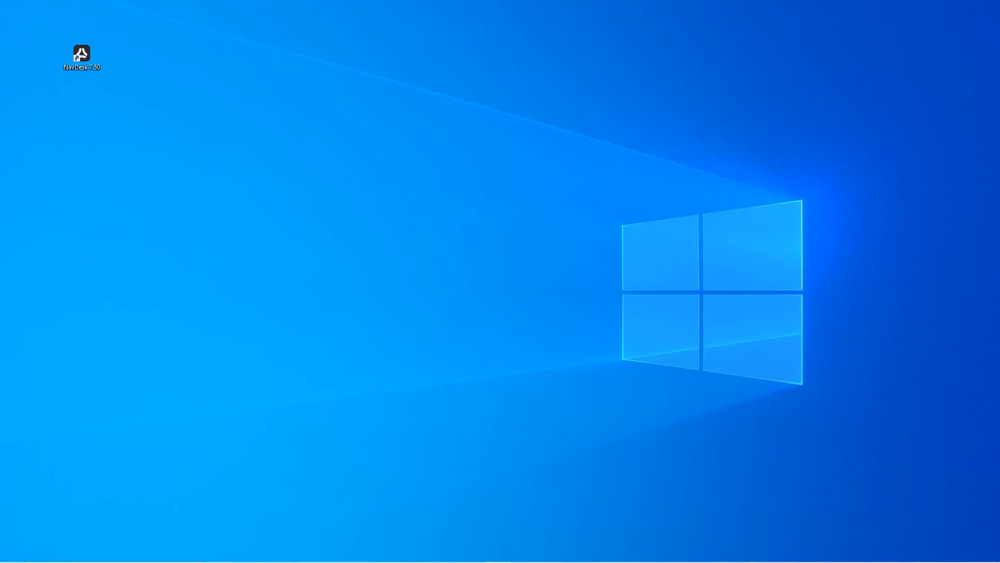
# Relaunch NavDesk from the desktop and answer No to the Backup Reminder.
pyautogui.doubleClick(81, 53)
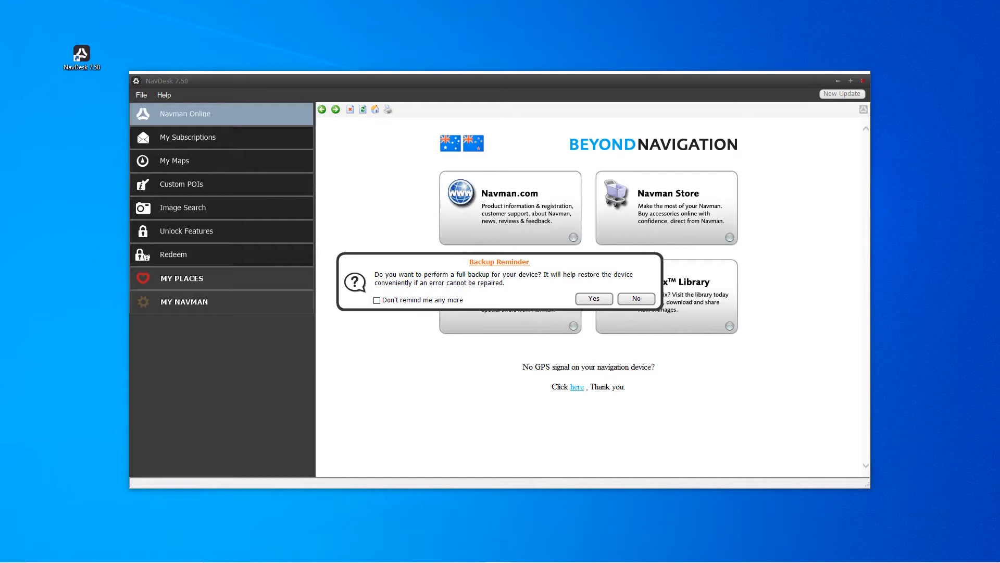
pyautogui.click(635, 298)
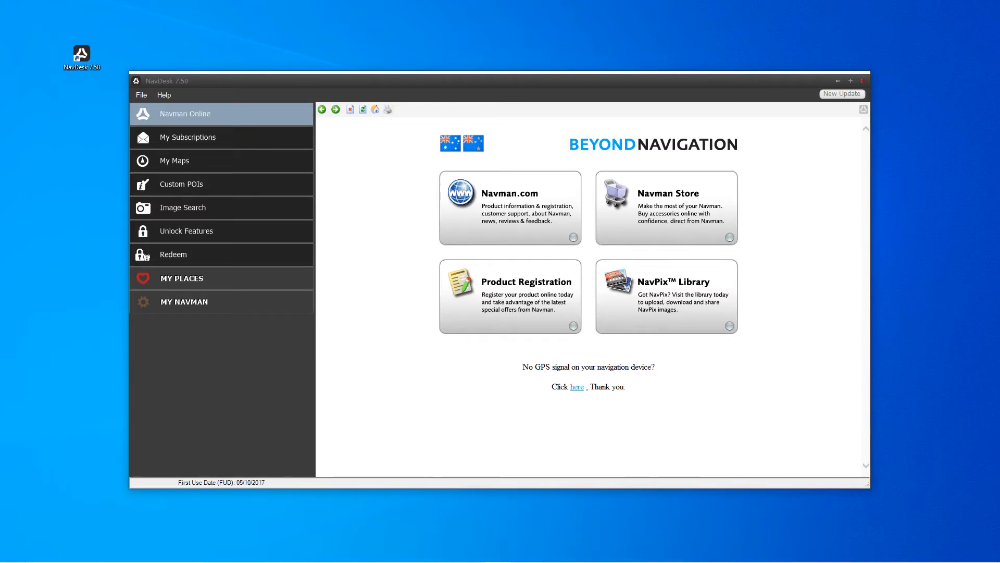
# Check for new updates and view the New Zealand and Australia map update list.
pyautogui.click(842, 94)
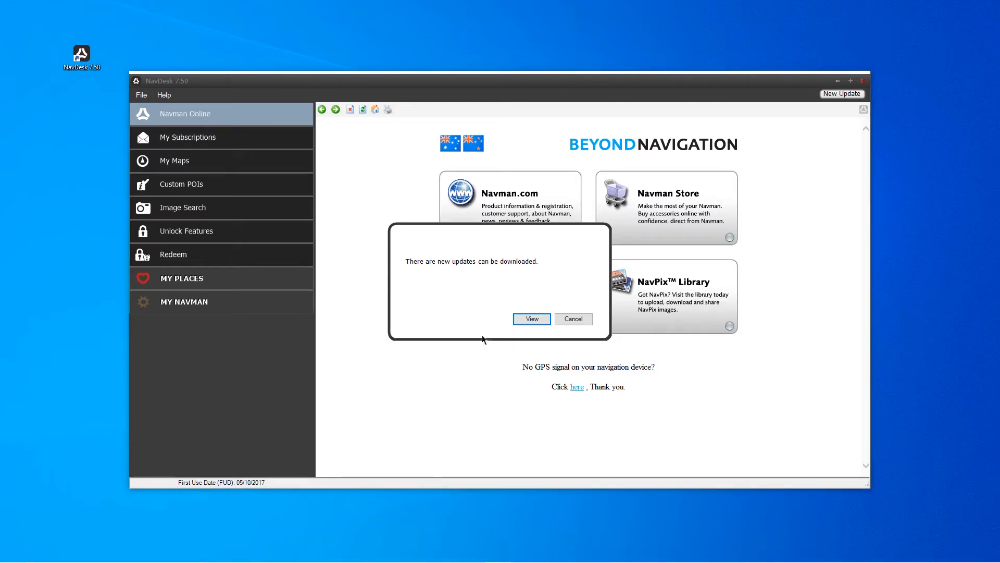
pyautogui.click(532, 319)
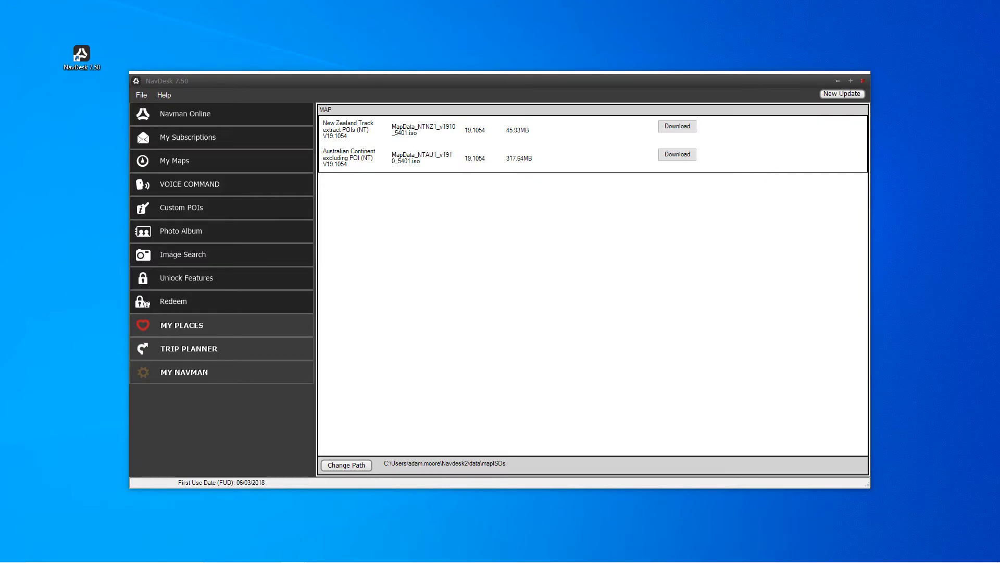
pyautogui.moveTo(499, 195)
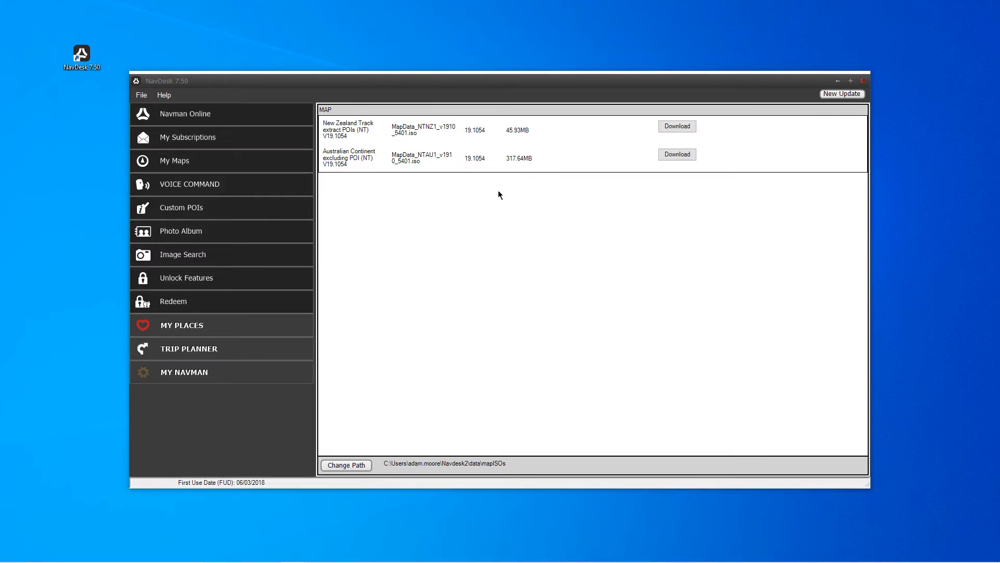
pyautogui.moveTo(474, 137)
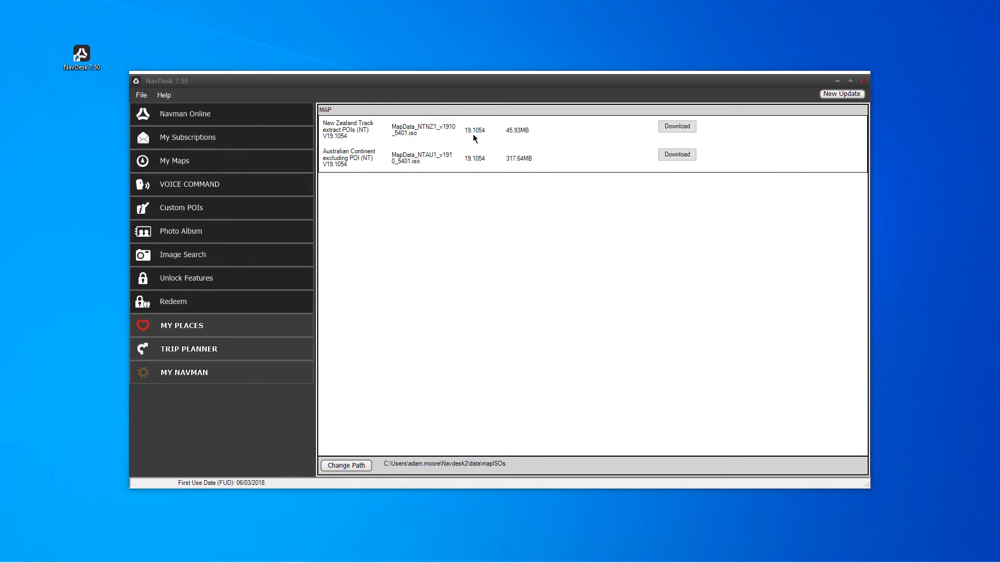
pyautogui.moveTo(475, 166)
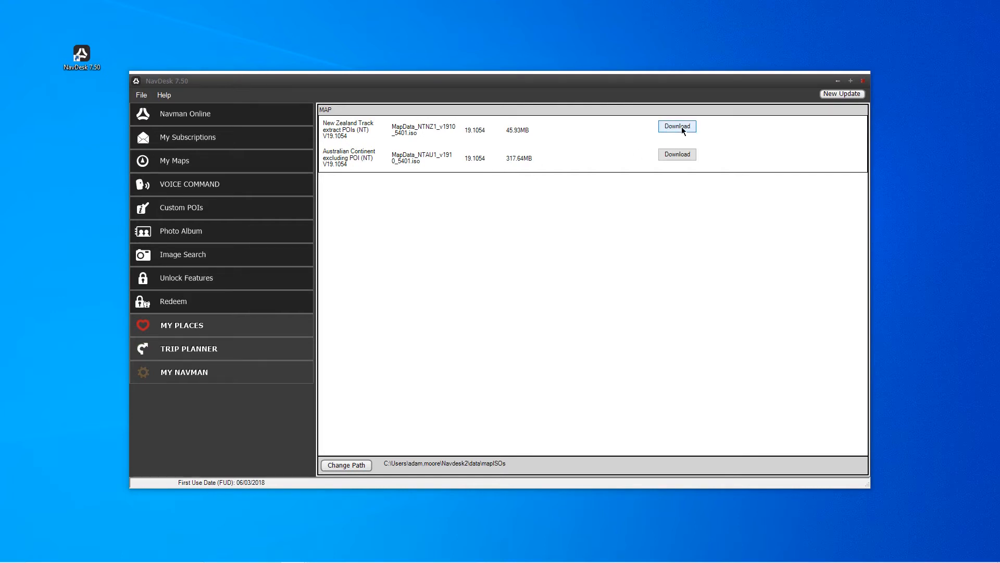
# Download the New Zealand map update, install it via My Maps, and confirm success.
pyautogui.click(675, 126)
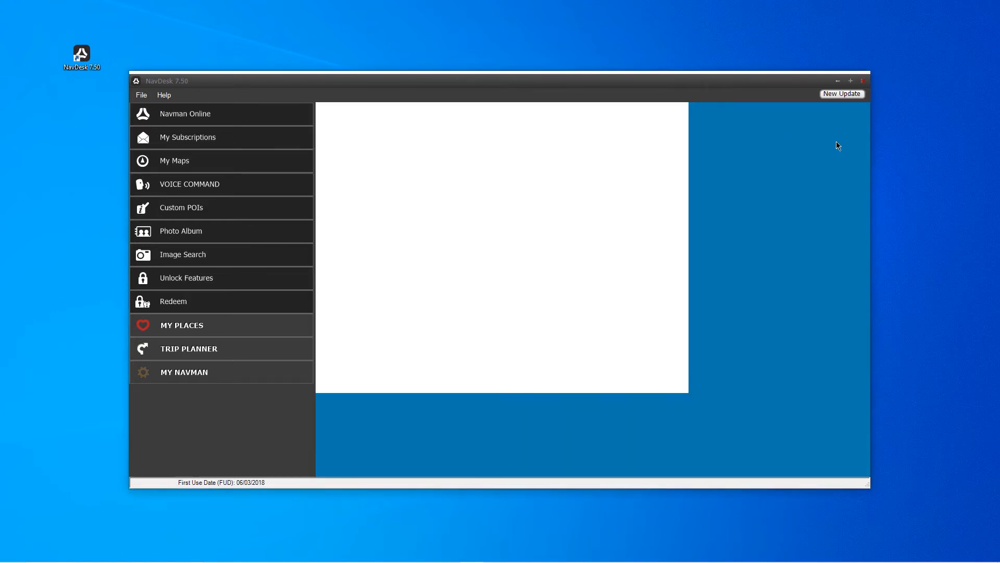
pyautogui.click(174, 160)
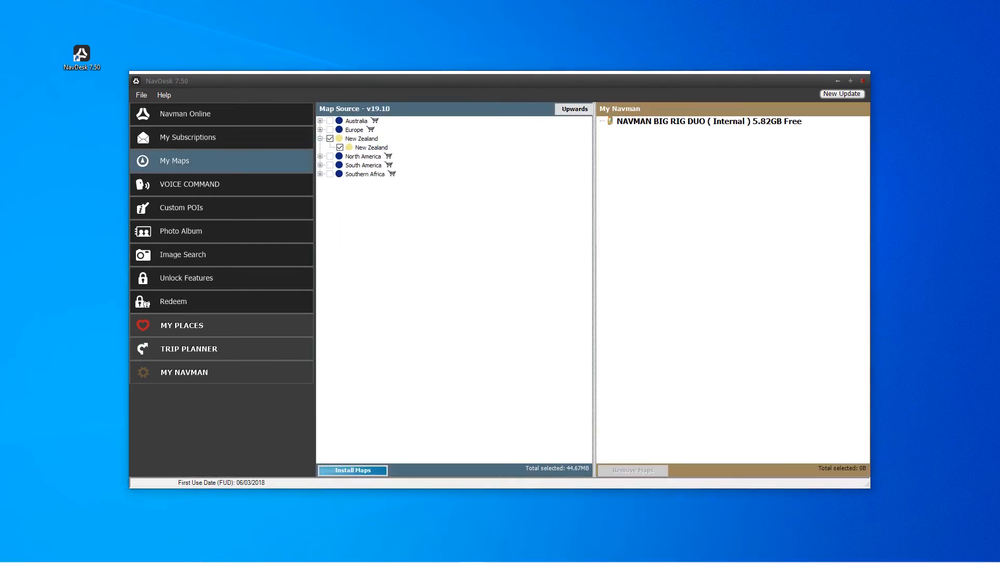
pyautogui.click(351, 470)
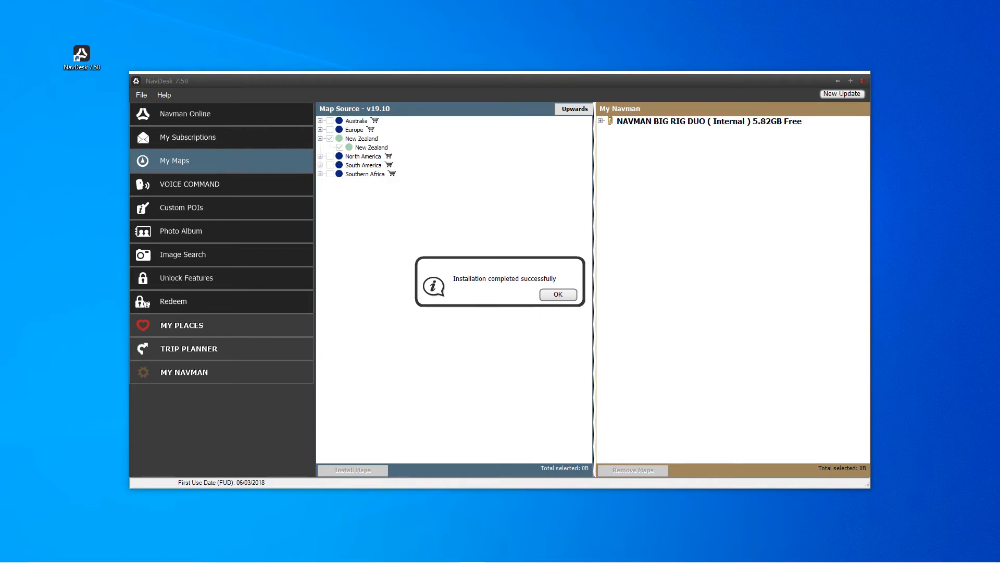
pyautogui.click(556, 294)
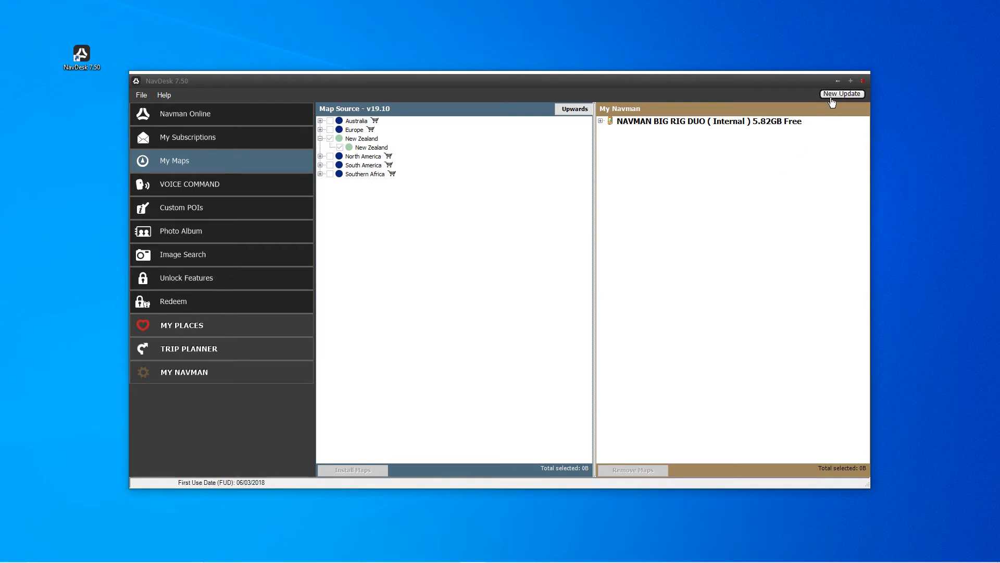
# Download the Australian Continent map update, install it via My Maps, and confirm success.
pyautogui.click(842, 94)
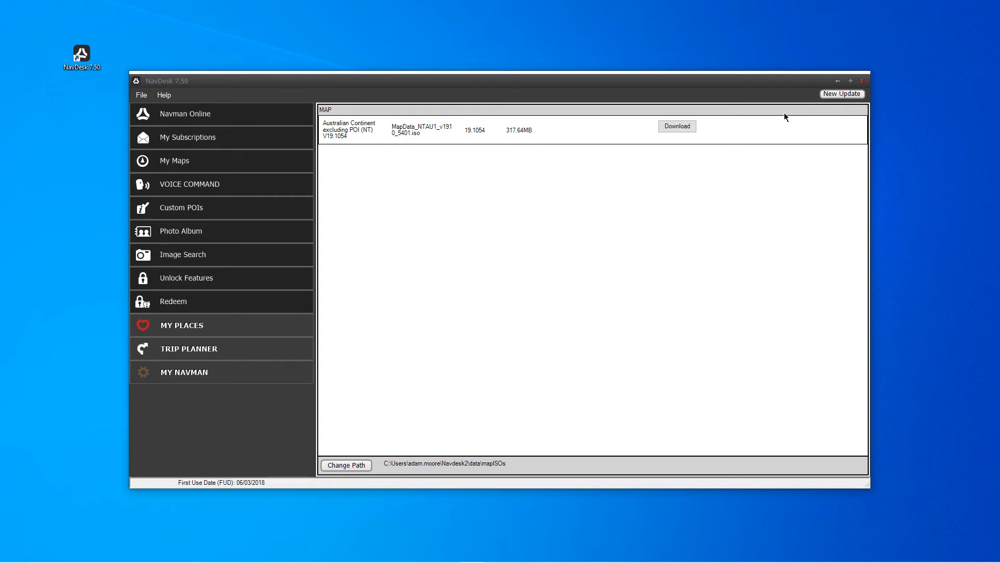
pyautogui.click(677, 126)
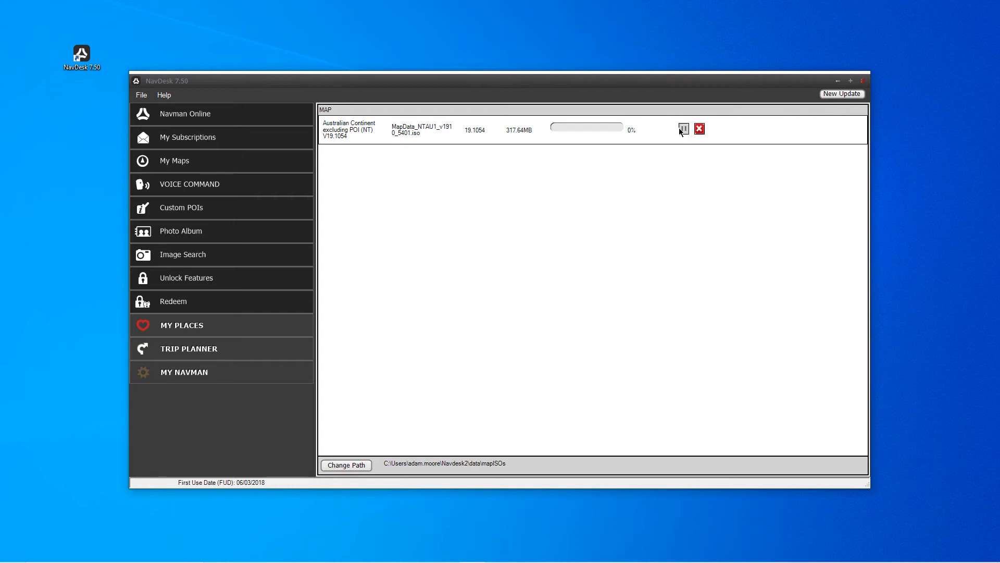
pyautogui.click(174, 161)
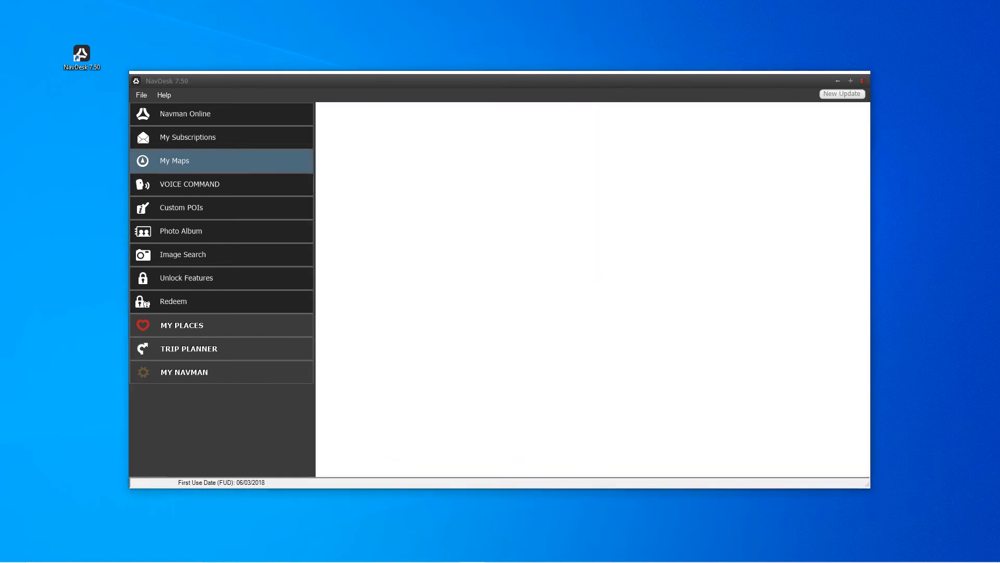
pyautogui.click(351, 470)
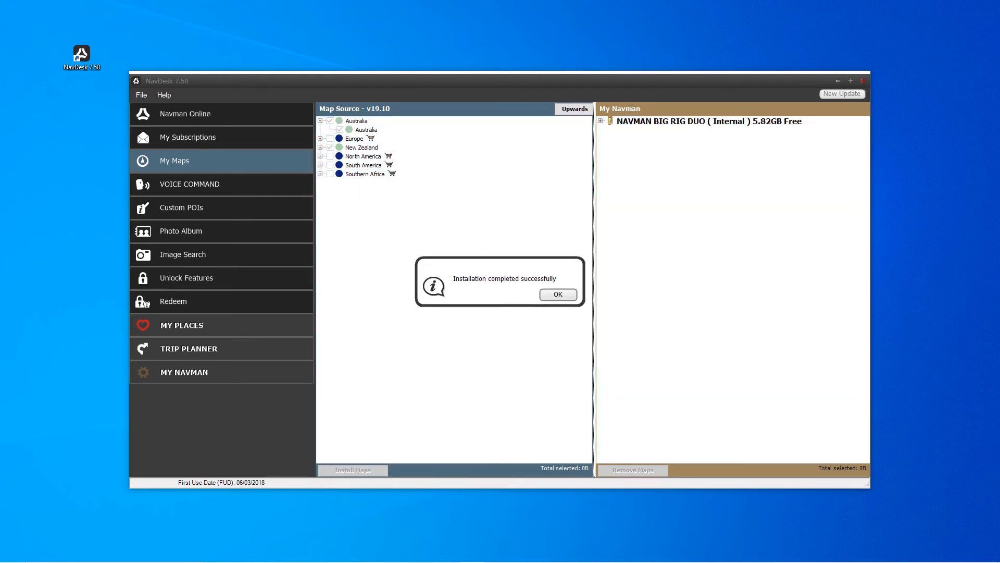
pyautogui.click(556, 294)
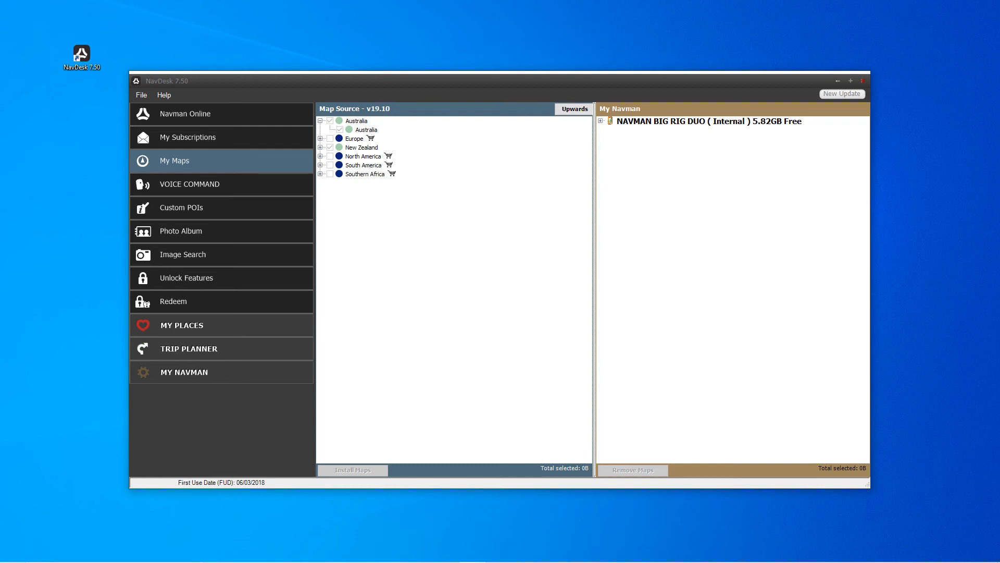
pyautogui.moveTo(860, 86)
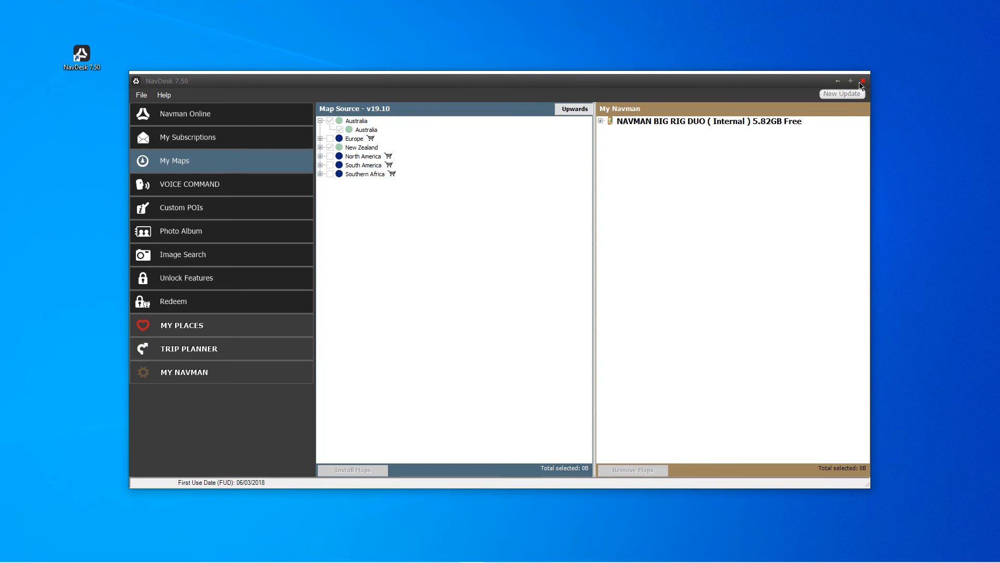